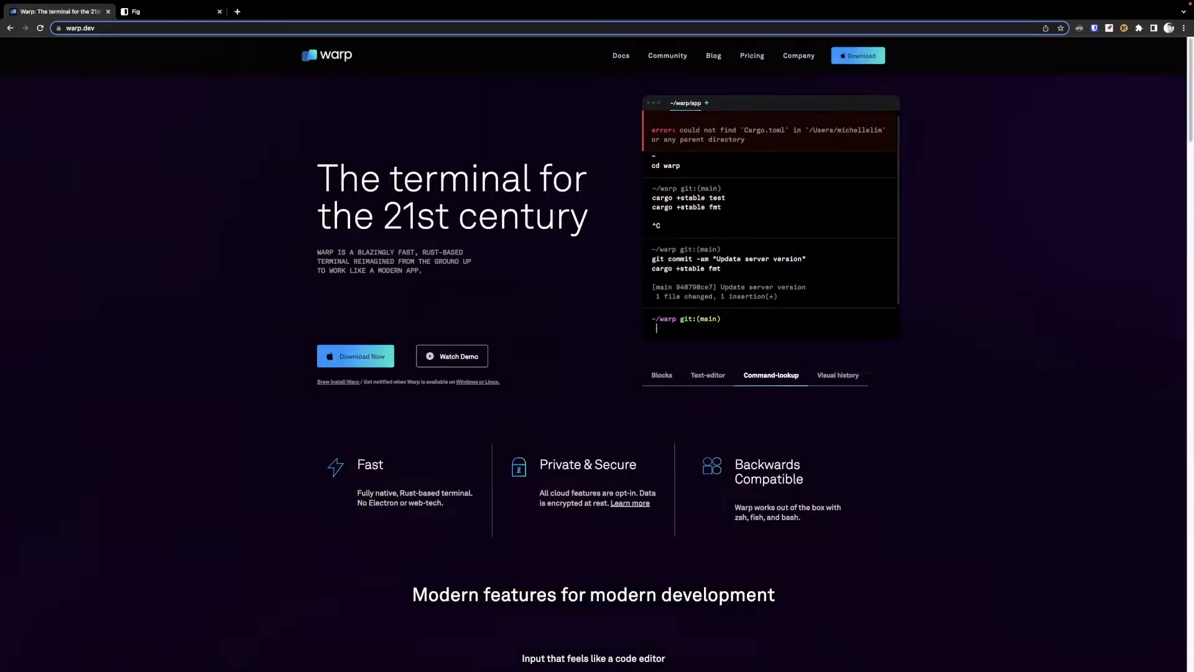
Step: Switch the warp.dev hero terminal demo from command lookup to the 'Visual history' feature
type("un")
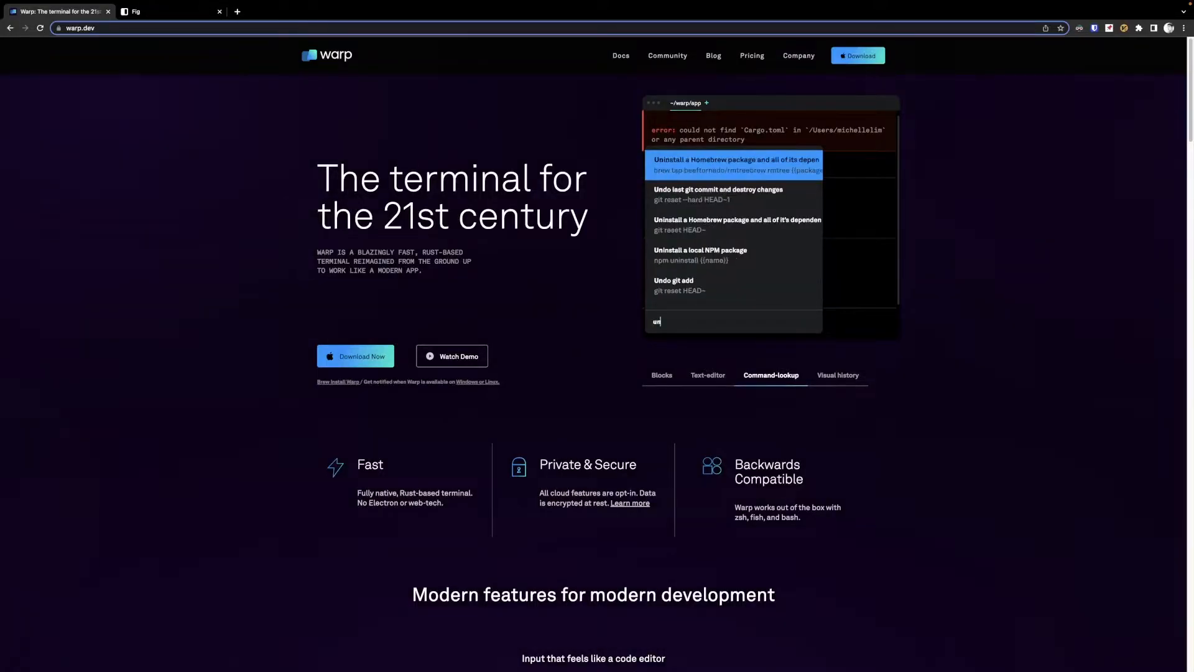
left_click(837, 378)
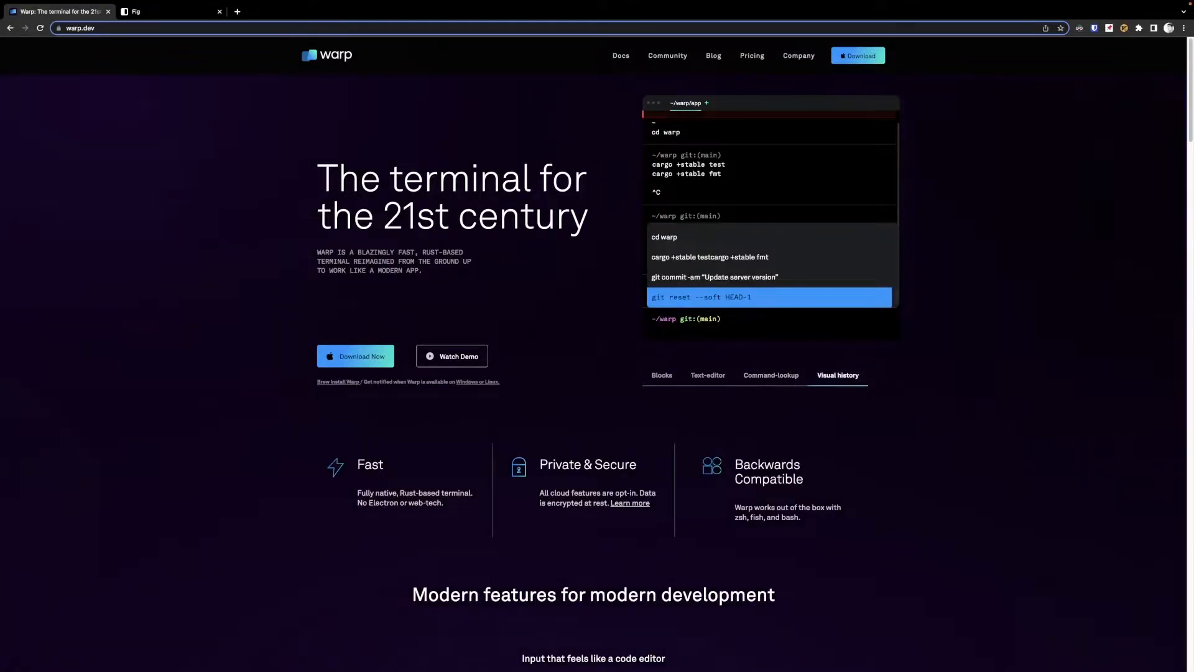
type("rustup update stable")
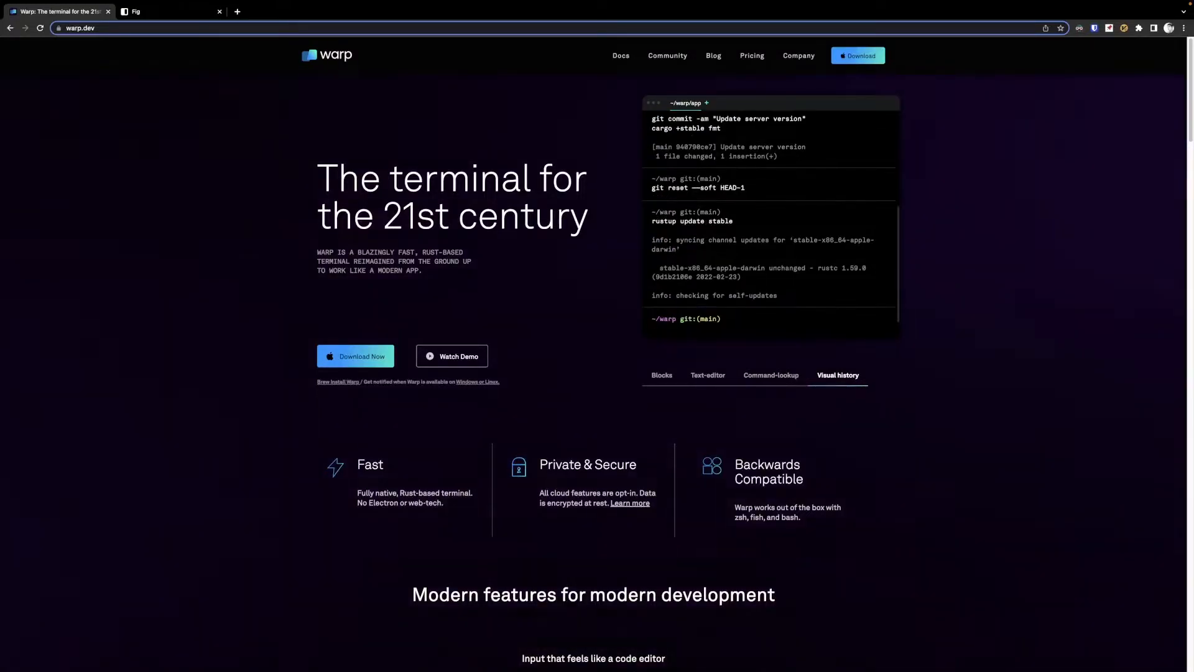
Step: Switch to the Fig tab and watch its autocomplete demo suggest git add and commit commands
left_click(168, 12)
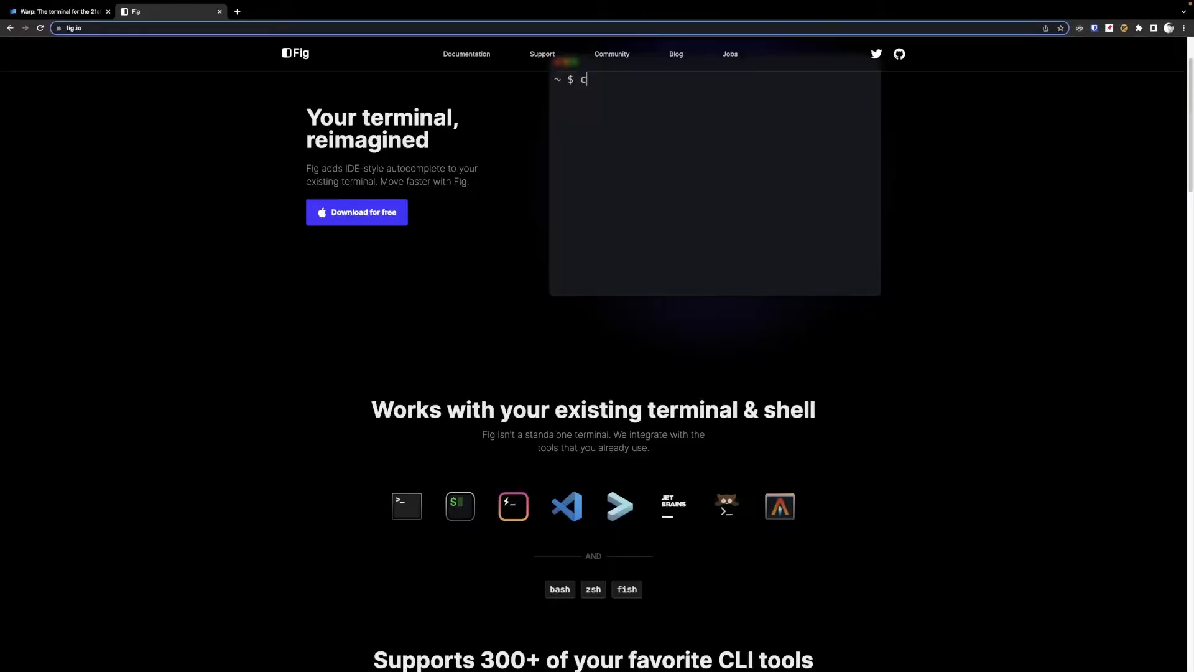
type("d _Fig/cdn/")
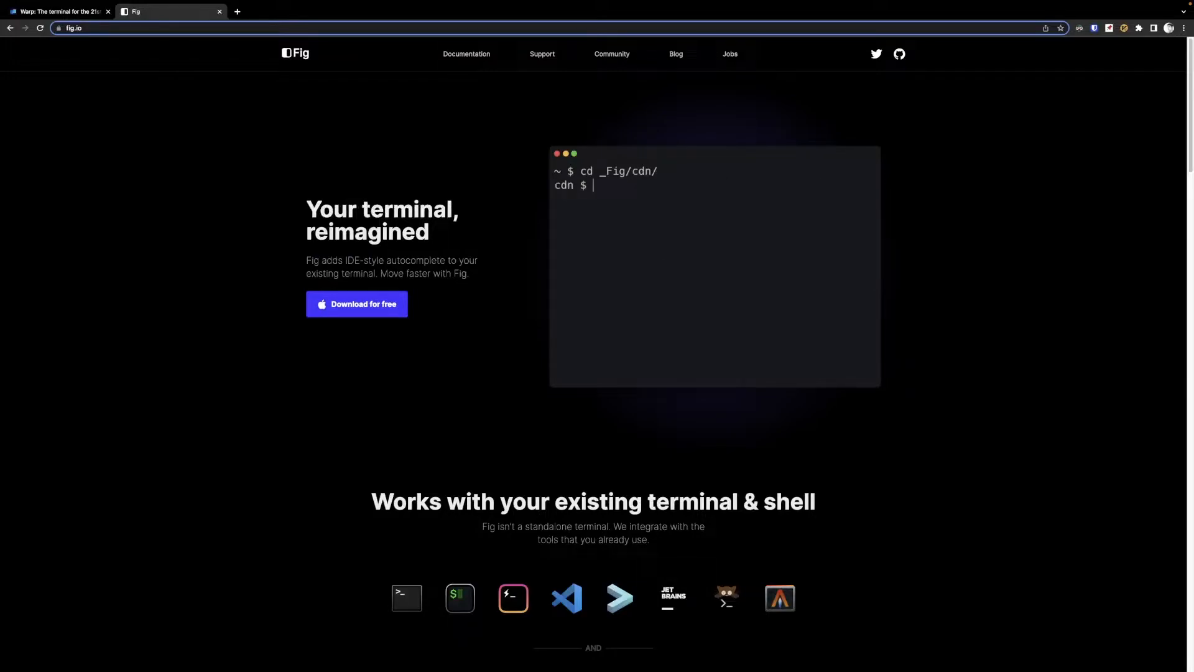
type("git")
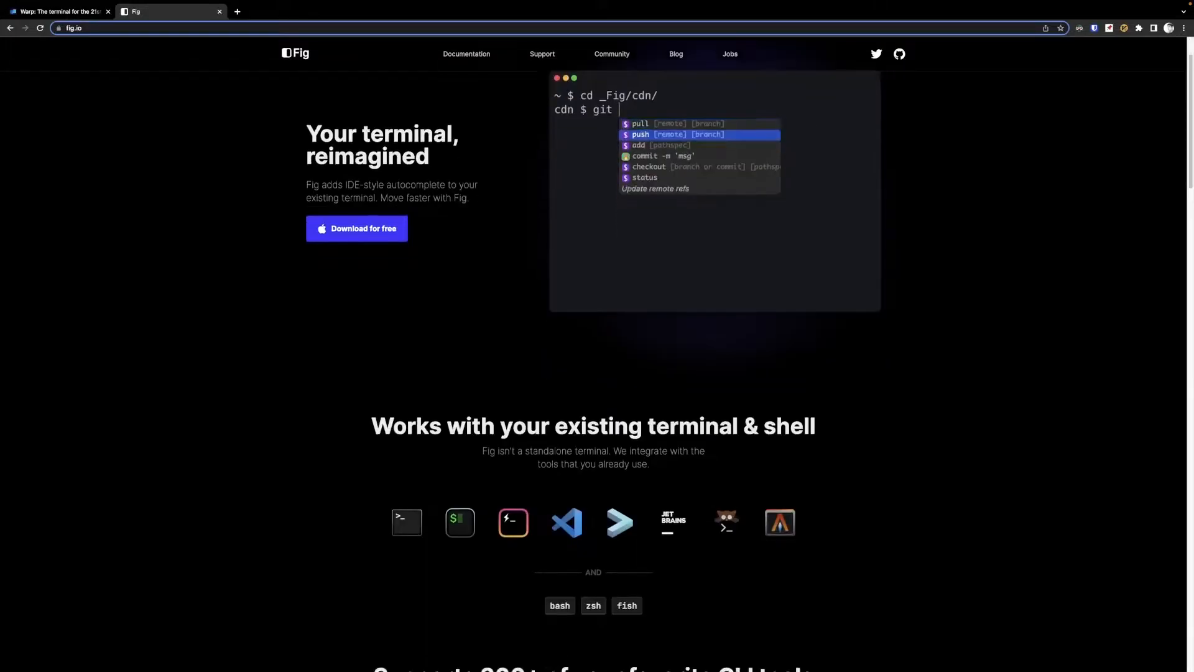
type("add deploy.sh main.py")
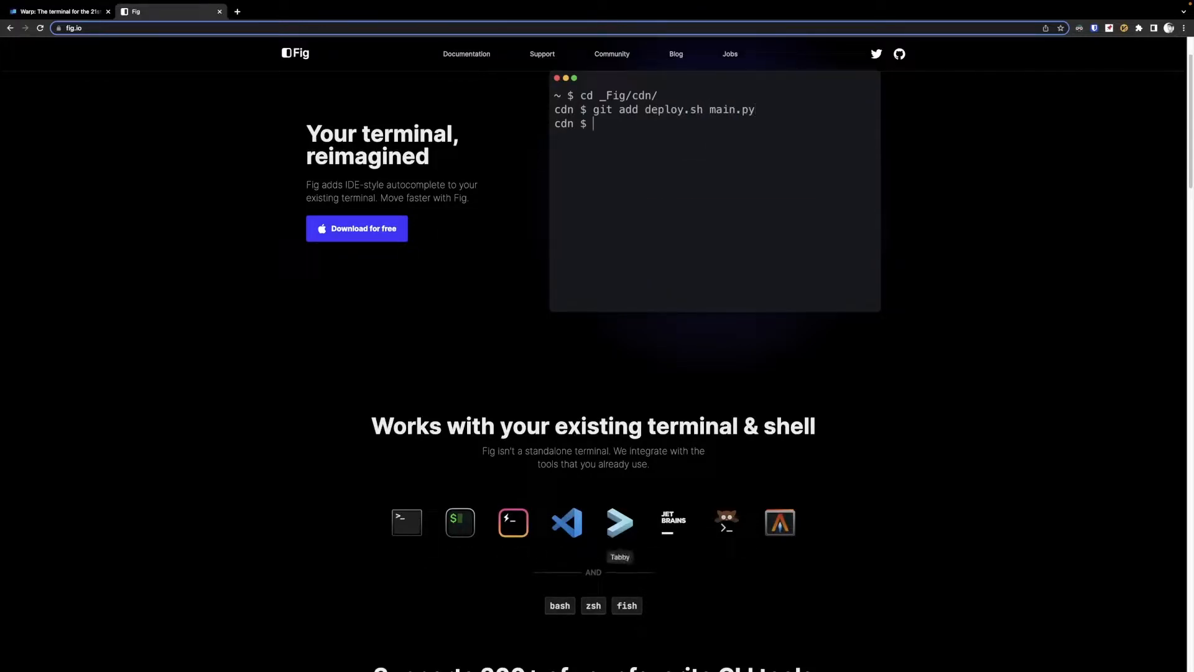
type("git commit -m '")
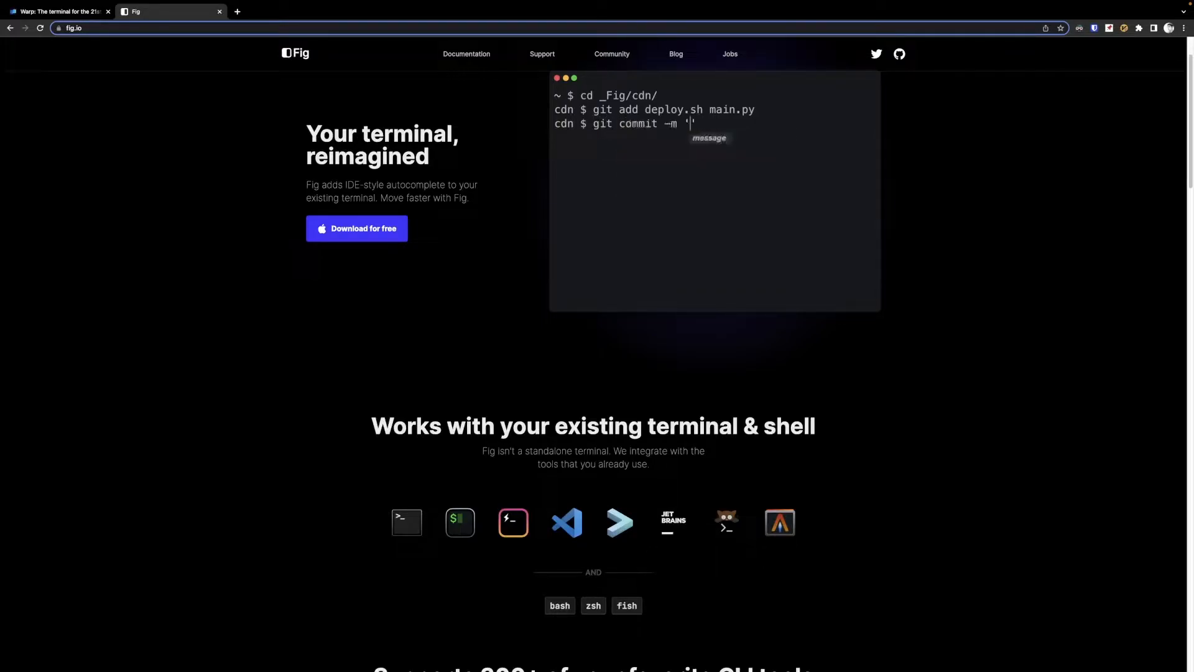
type("hello world")
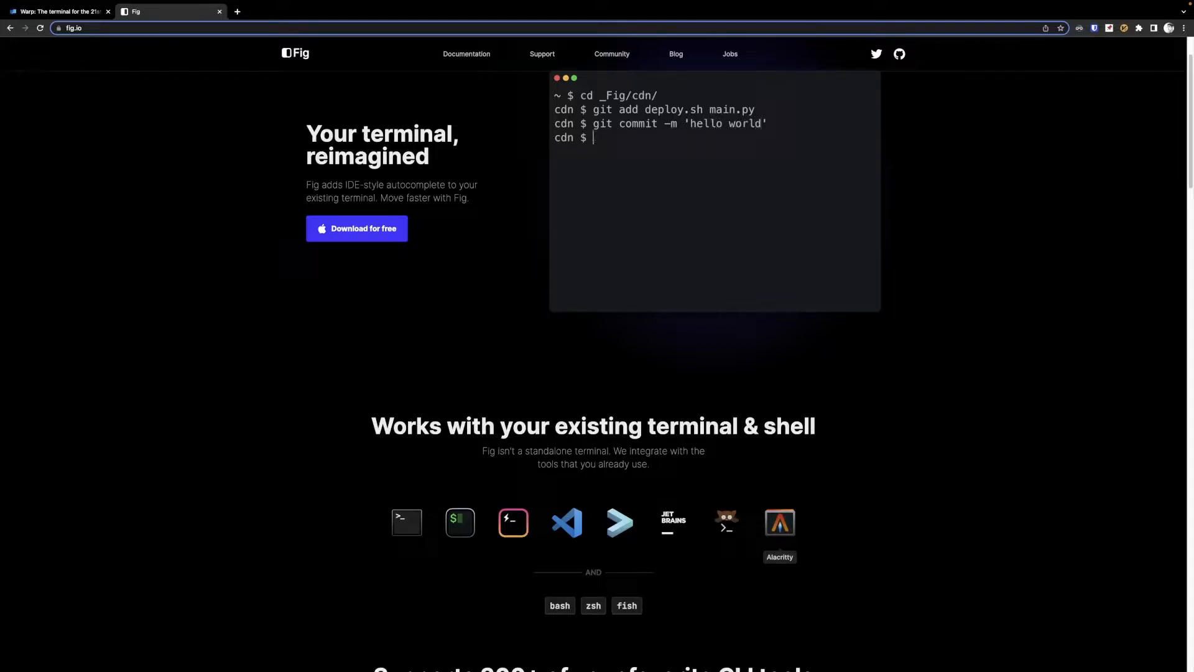
Step: Watch the Fig demo complete 'git push origin', then return to the Warp app tab
type("git")
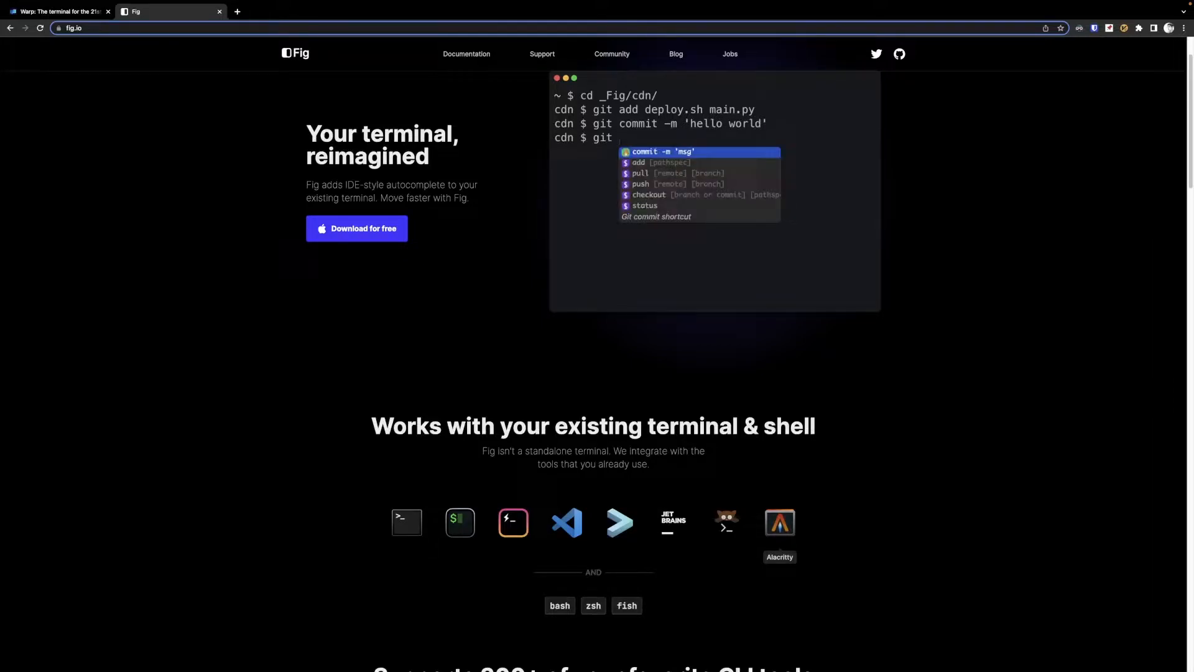
type("push")
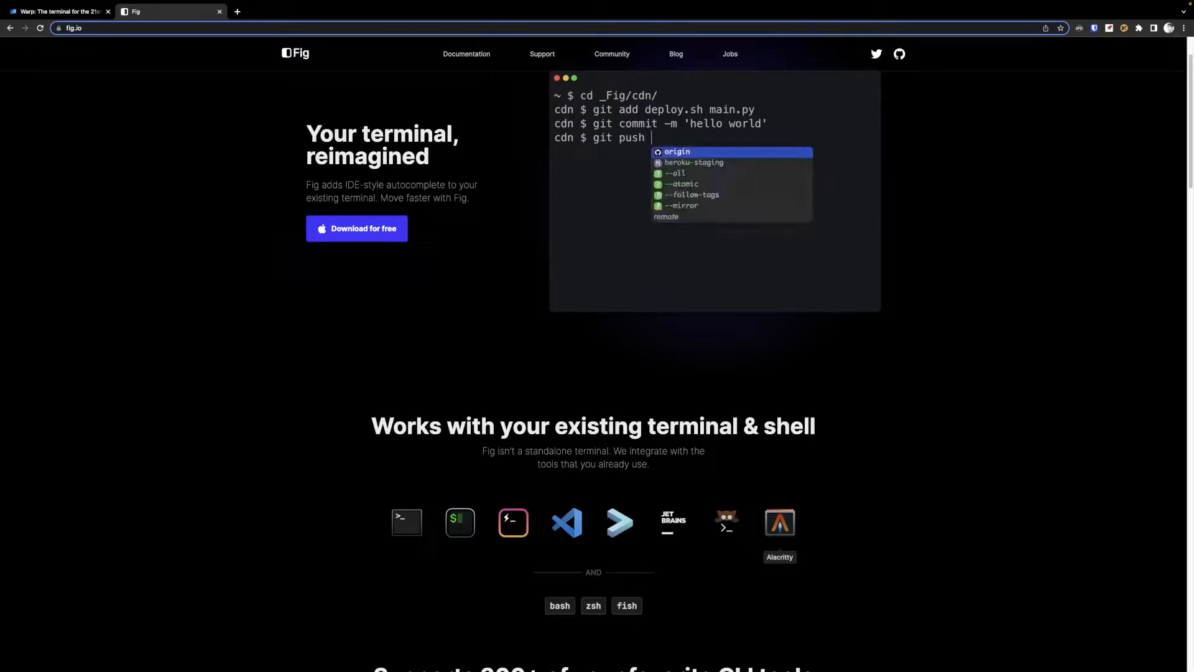
type("origin")
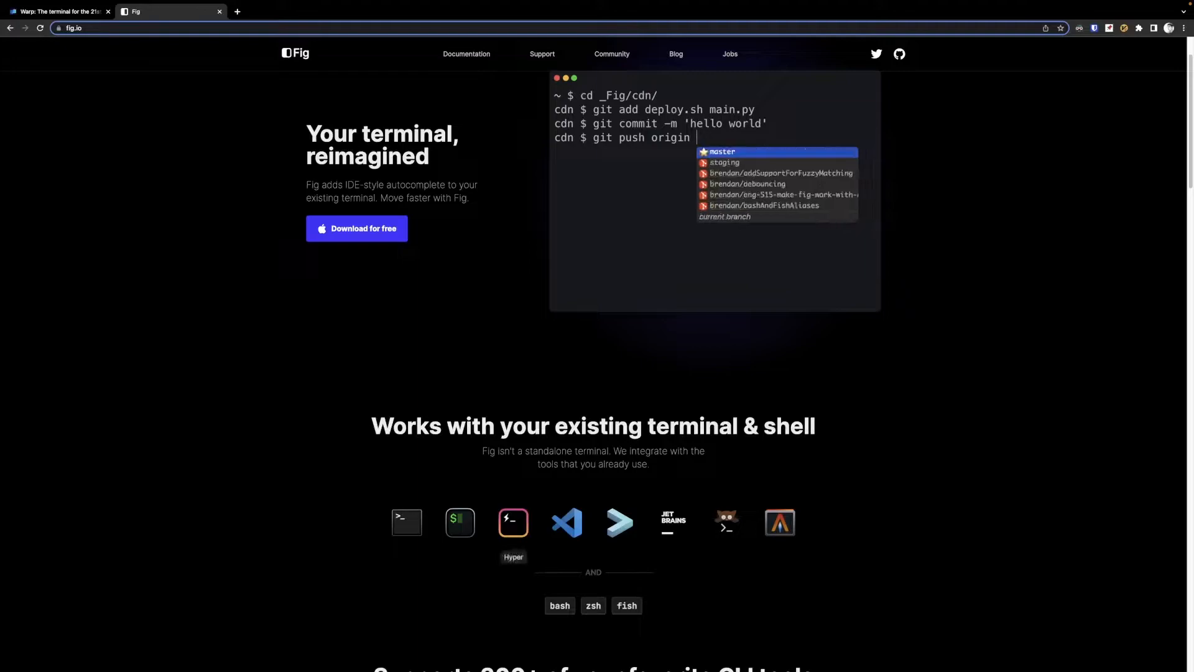
type("m")
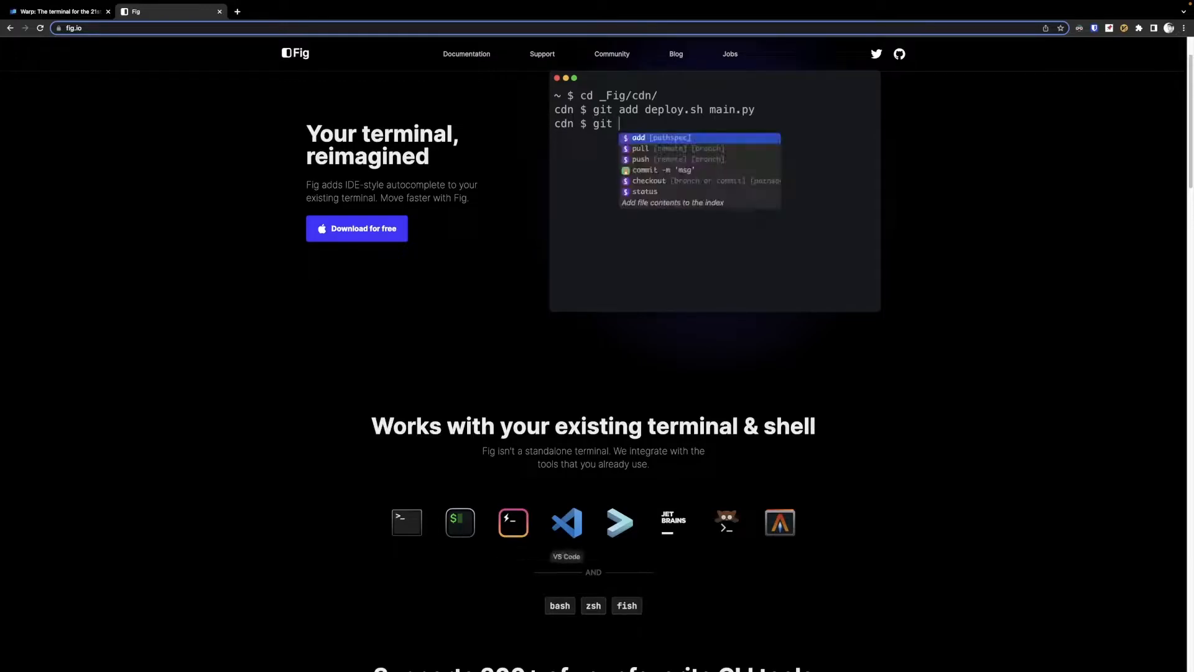
type("commit -m 'hello")
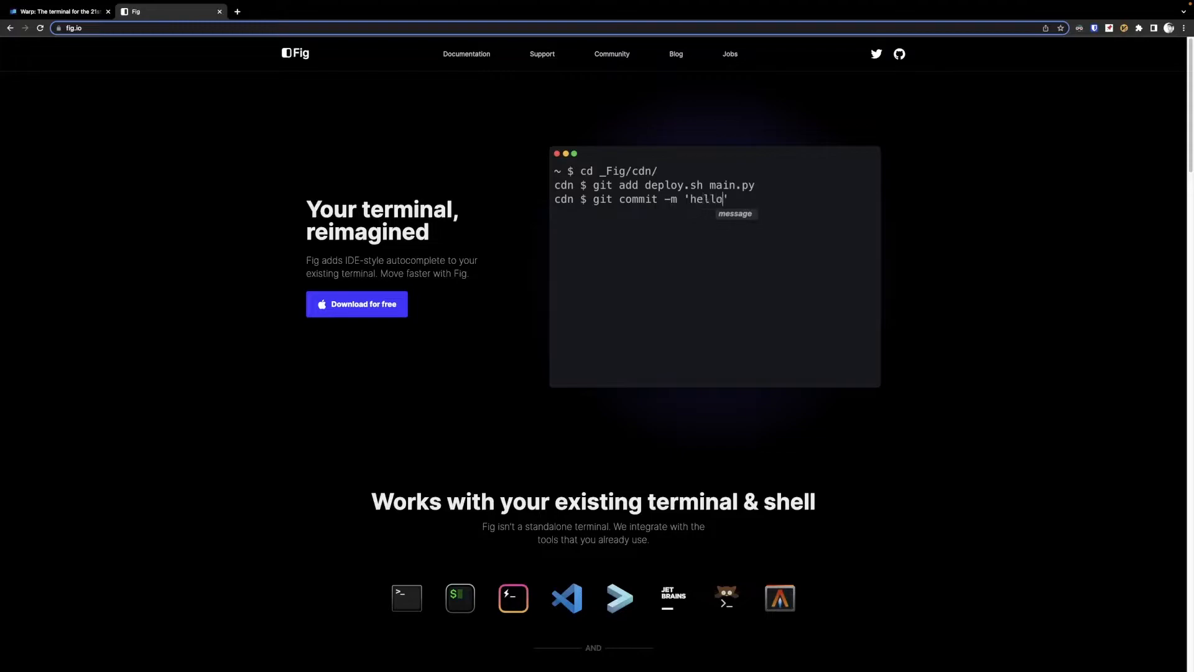
type("world")
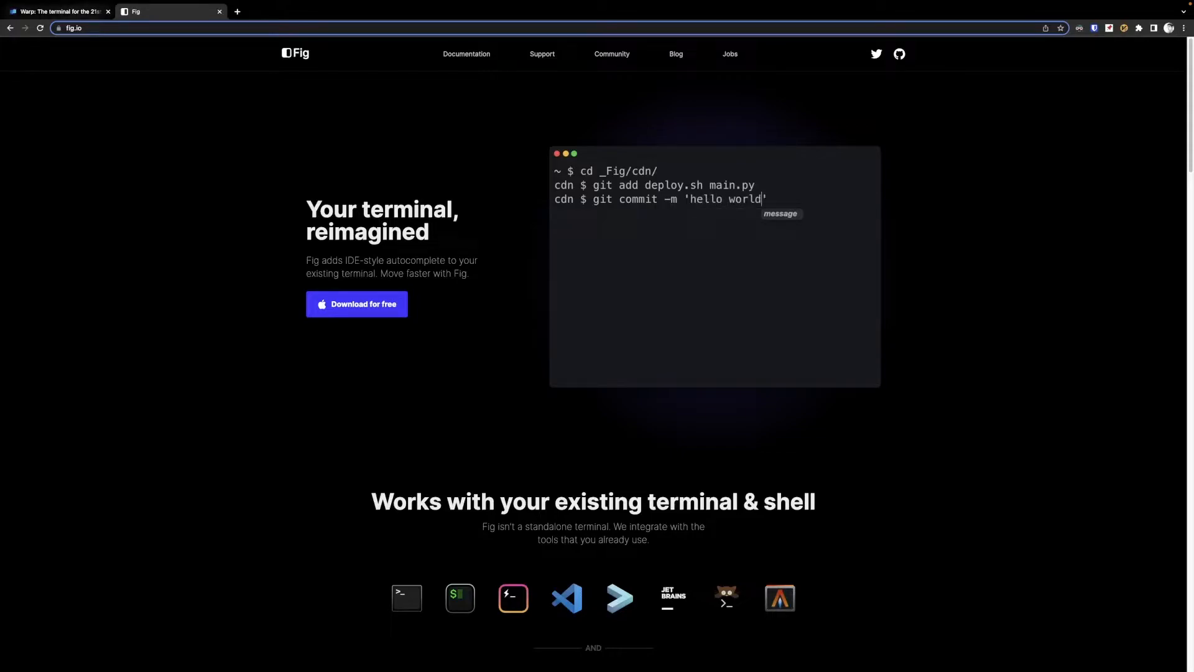
left_click(57, 11)
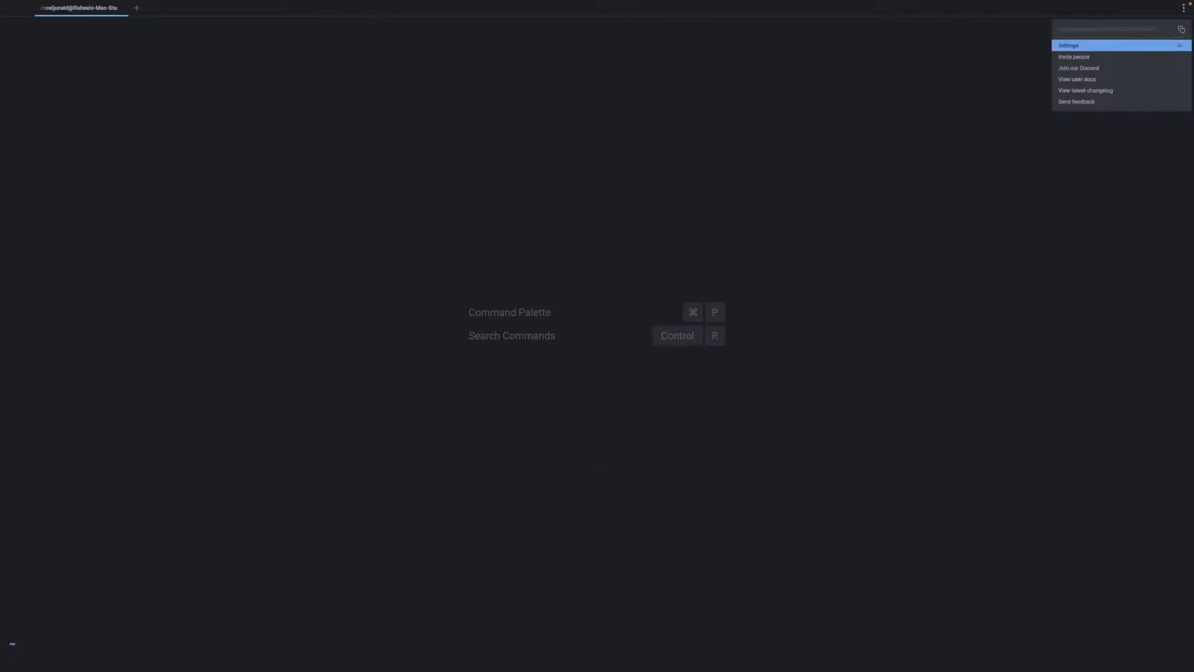
Step: Open Warp's settings from the top-right menu and view its sections, including Shared blocks
left_click(1068, 45)
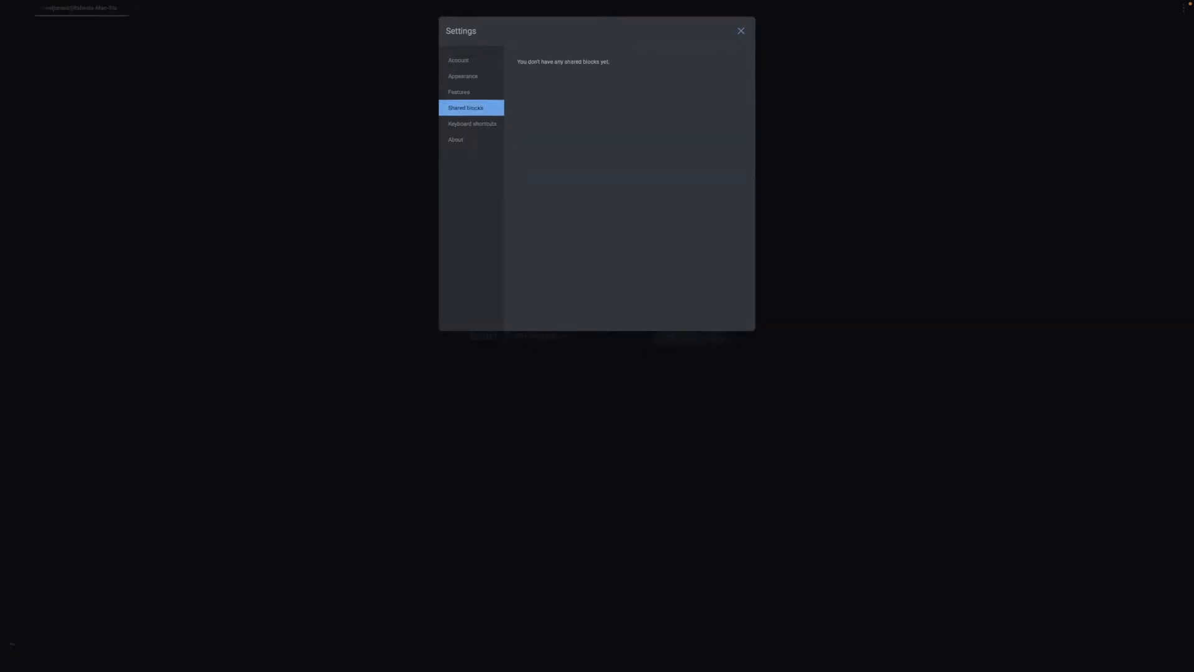
left_click(739, 30)
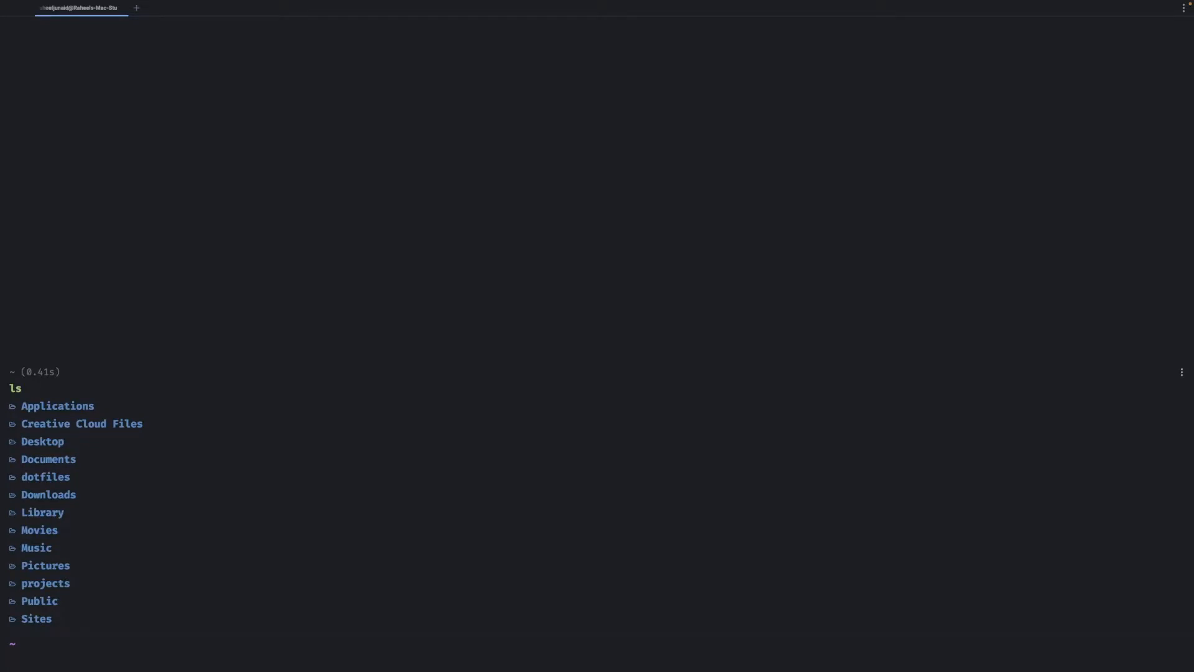
Step: Run ls in the home folder so the listing appears as its own output block
type("ls")
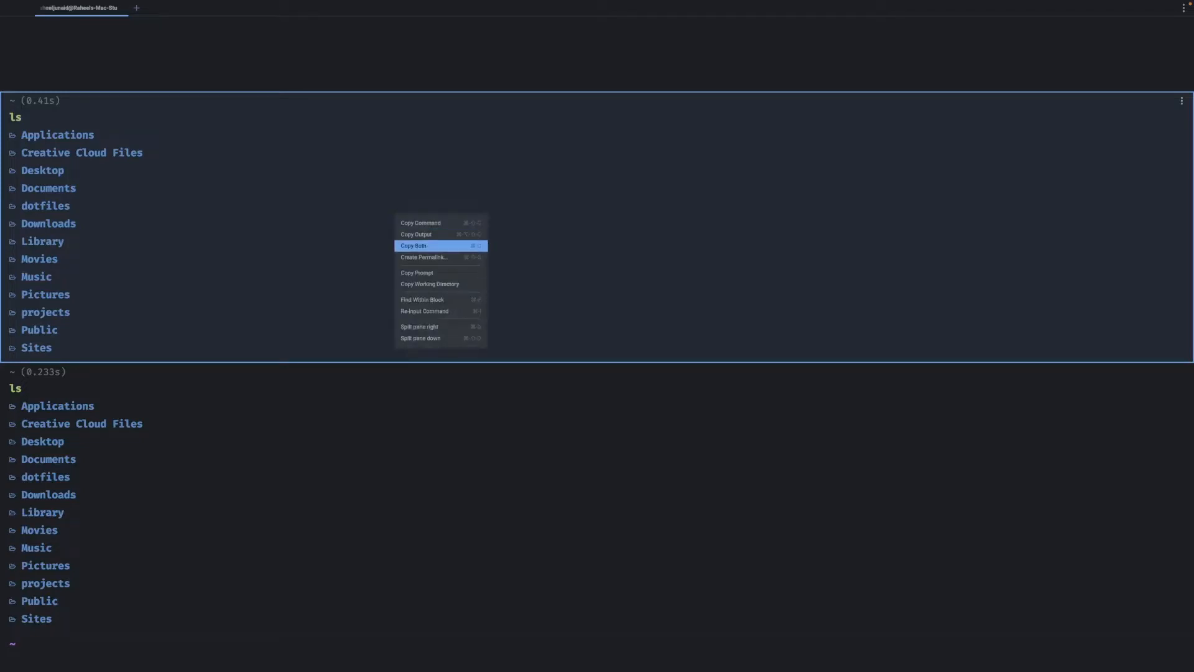
mouse_move(441, 311)
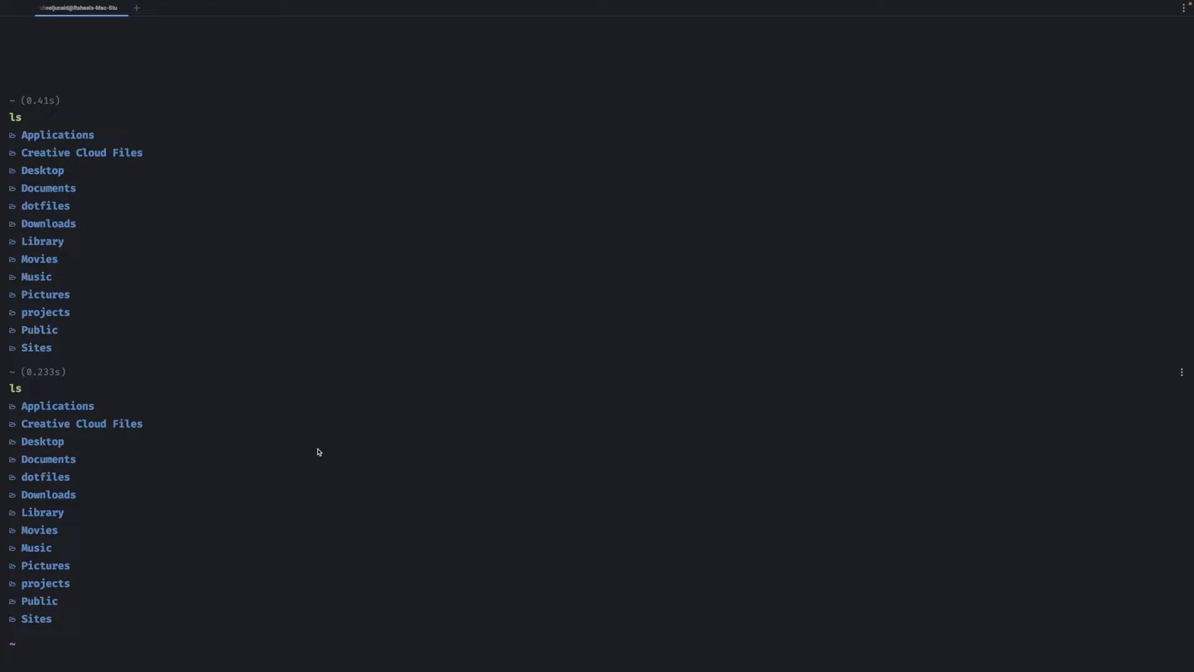
type("ls @bitwarden")
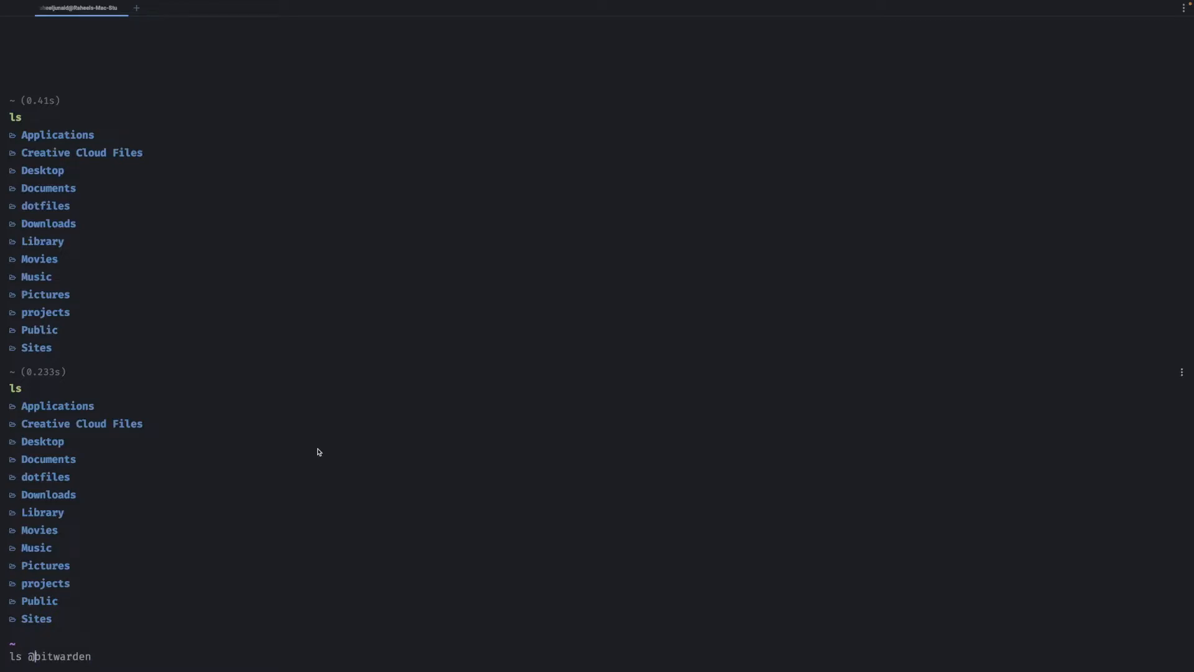
key("ctrl+c")
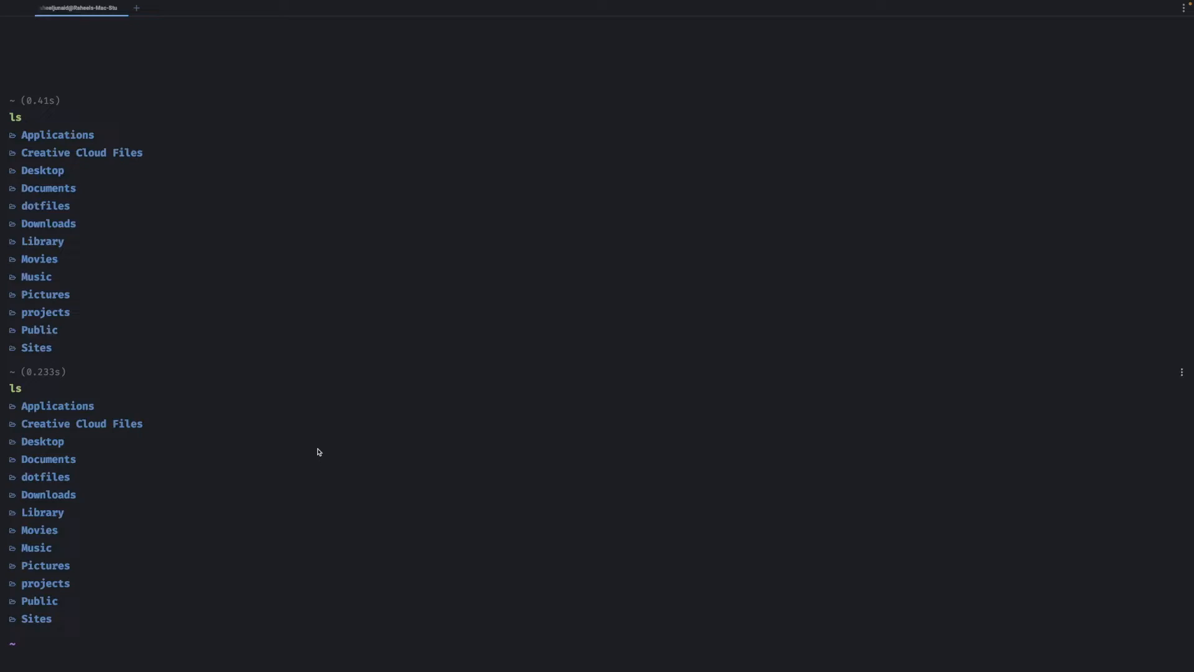
Step: Change into the projects folder and begin typing ls there
type("cd projects")
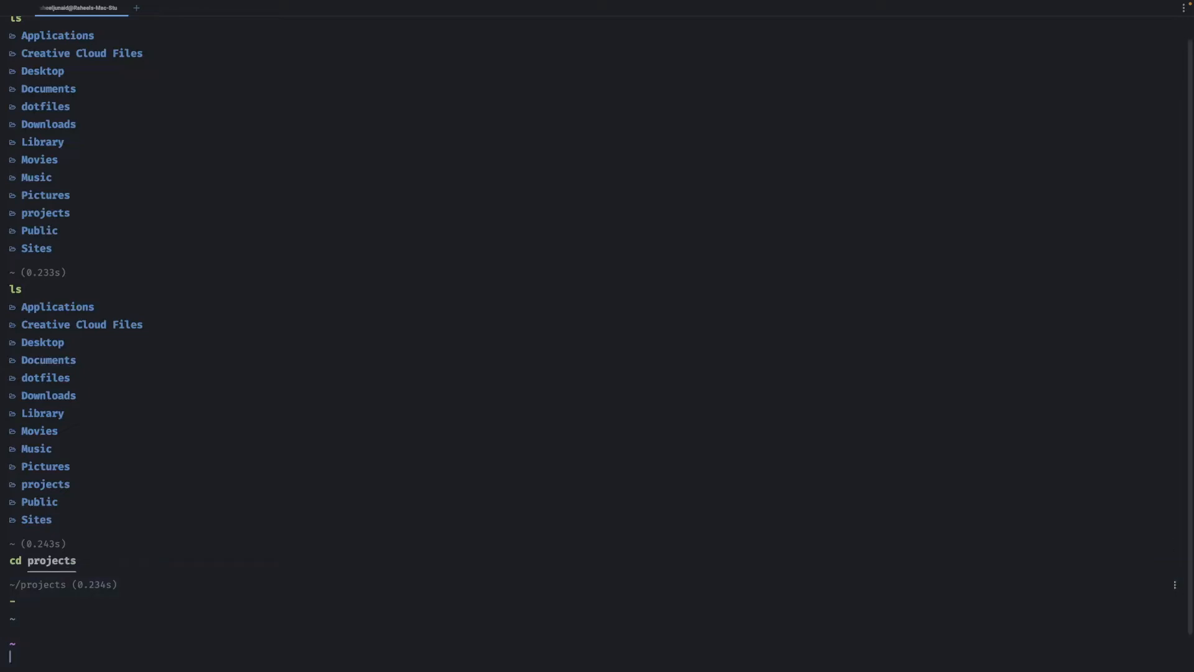
mouse_move(195, 577)
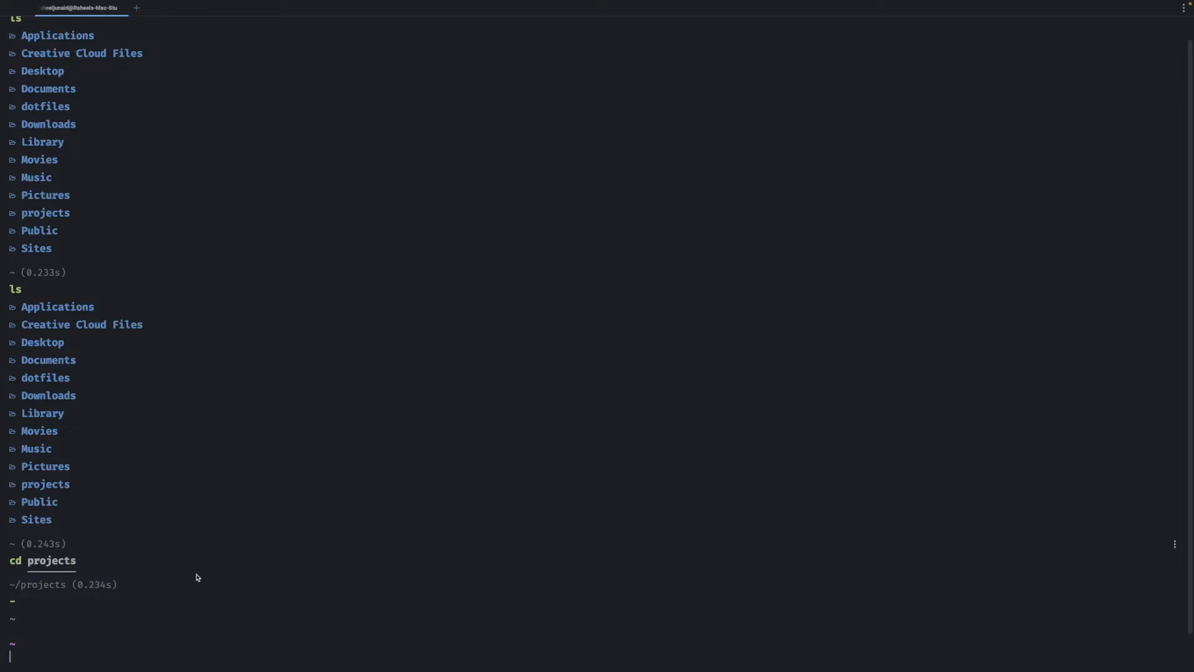
type("ls")
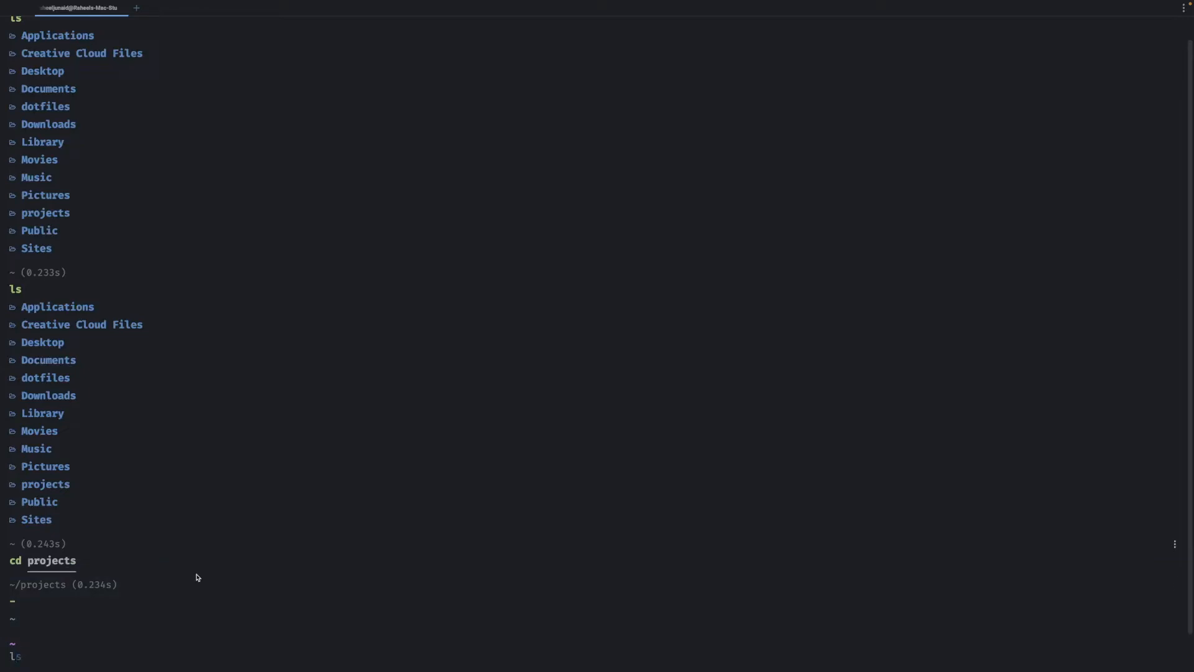
type("l")
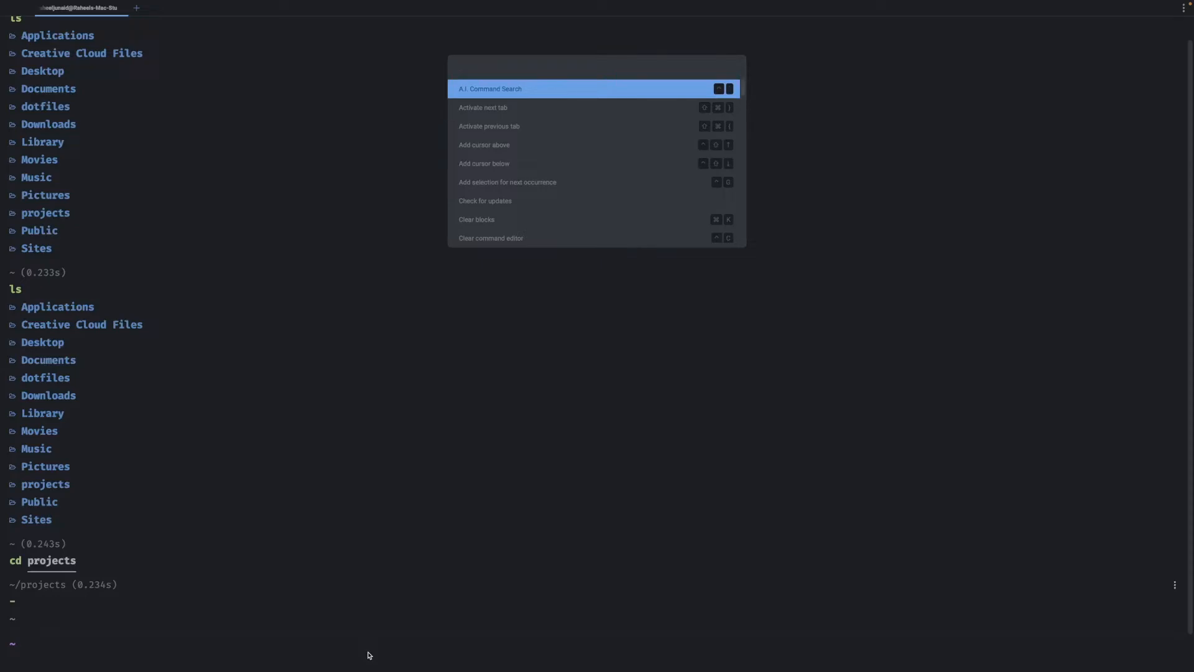
Step: Filter the command palette so AI command search tops the list
type("a")
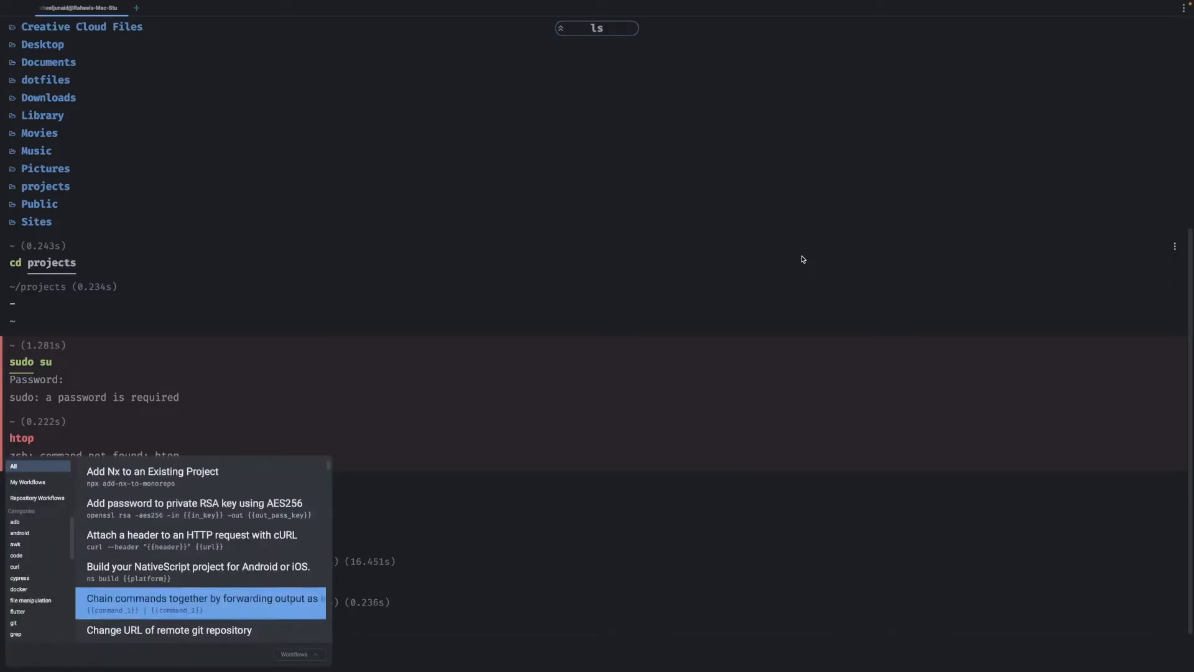
Step: Search the workflows library for 'undo' command templates
type("undo")
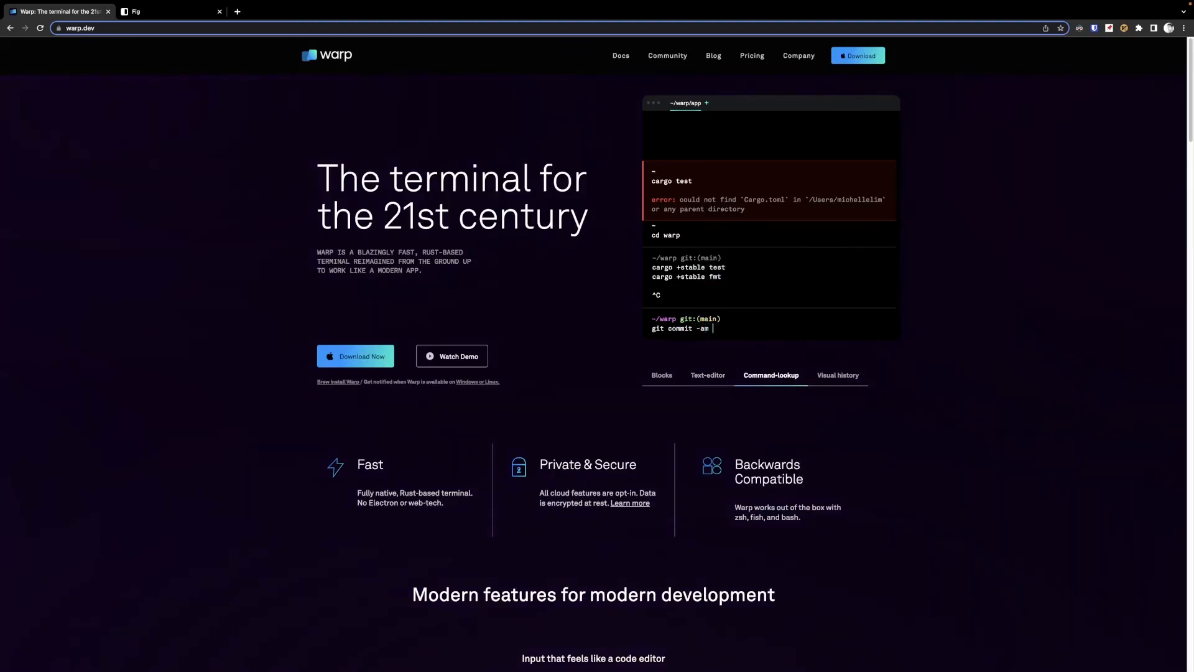
Step: Scroll warp.dev down through the feature sections to the upcoming terminal notebooks
type("\"Update server versio\"")
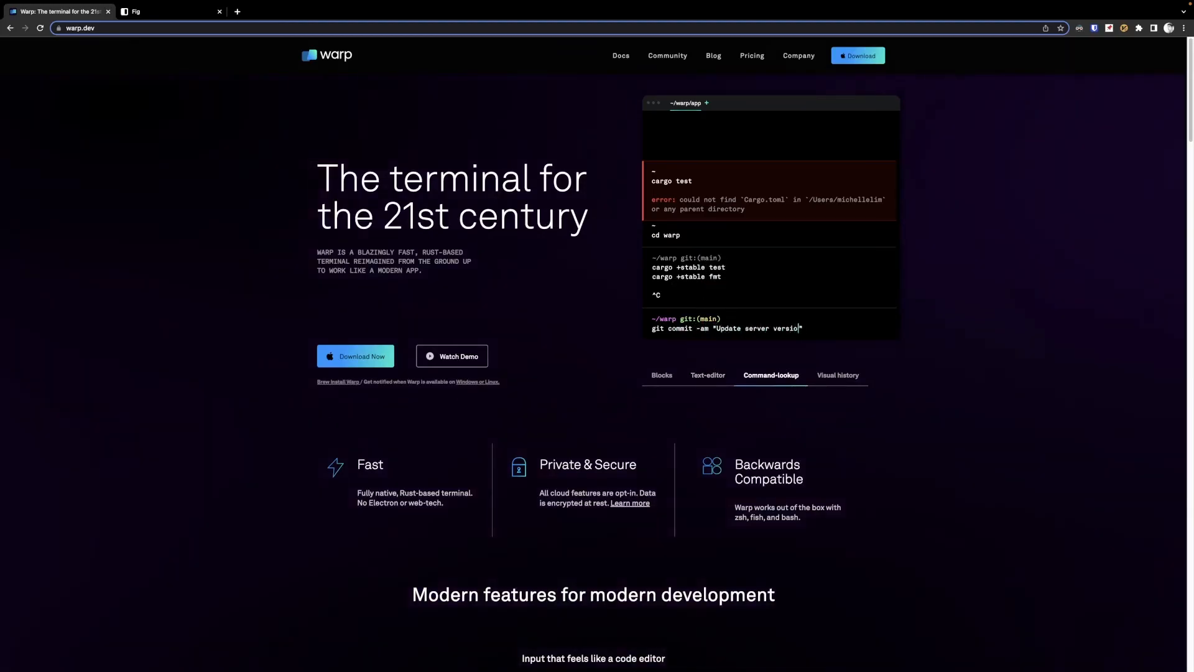
scroll("down", 3)
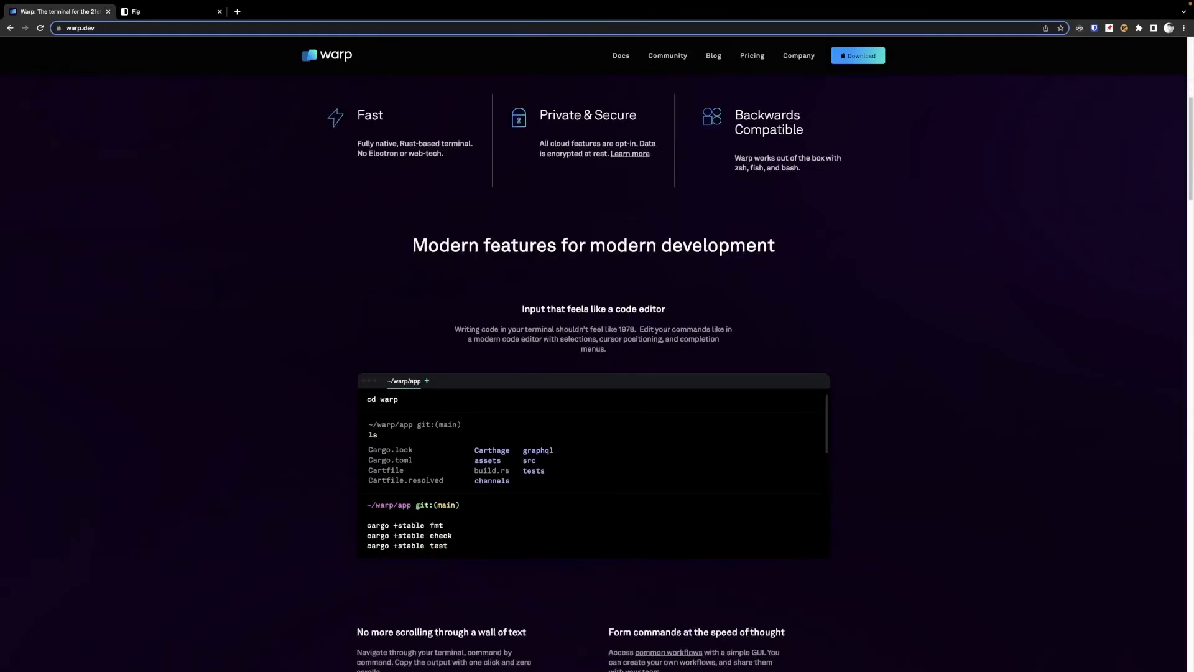
scroll("down", 3)
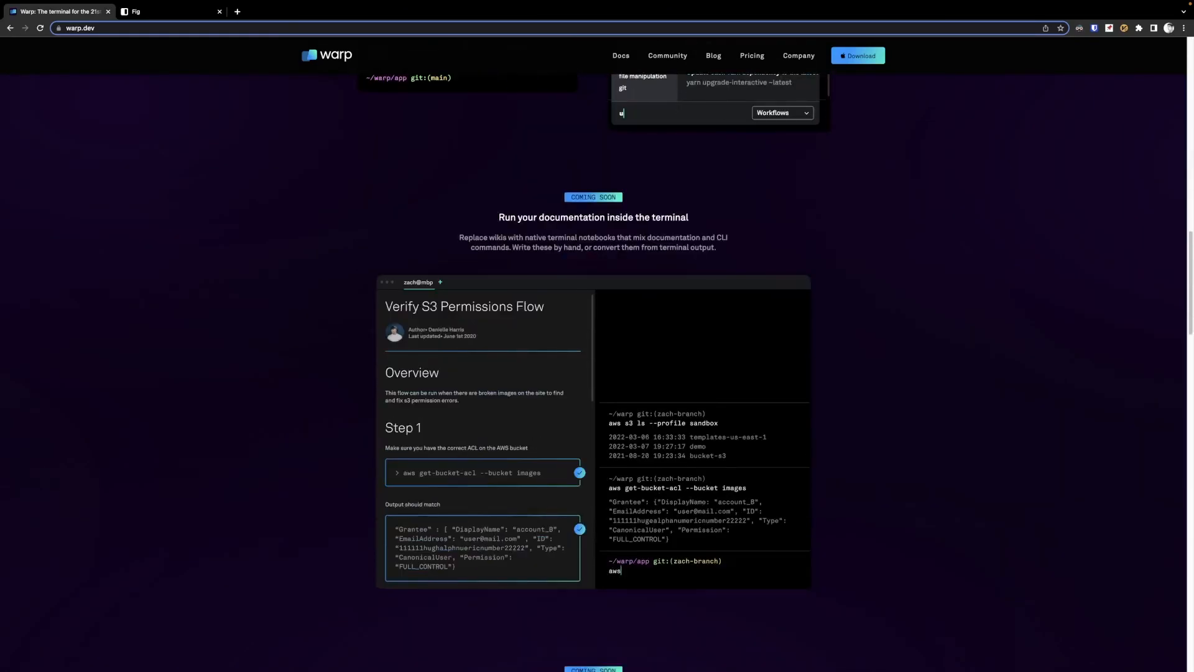